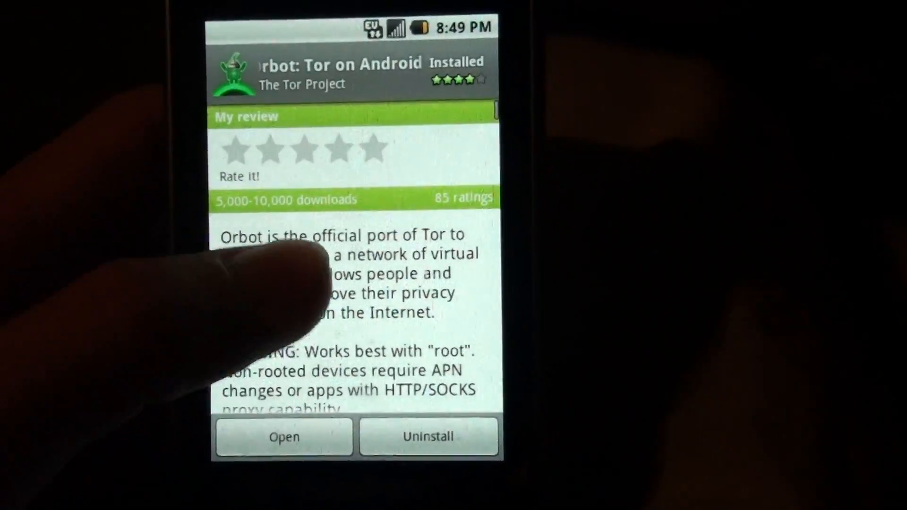
Scroll the Orbot Market page to reach and launch the installed app.
scroll("down", 3)
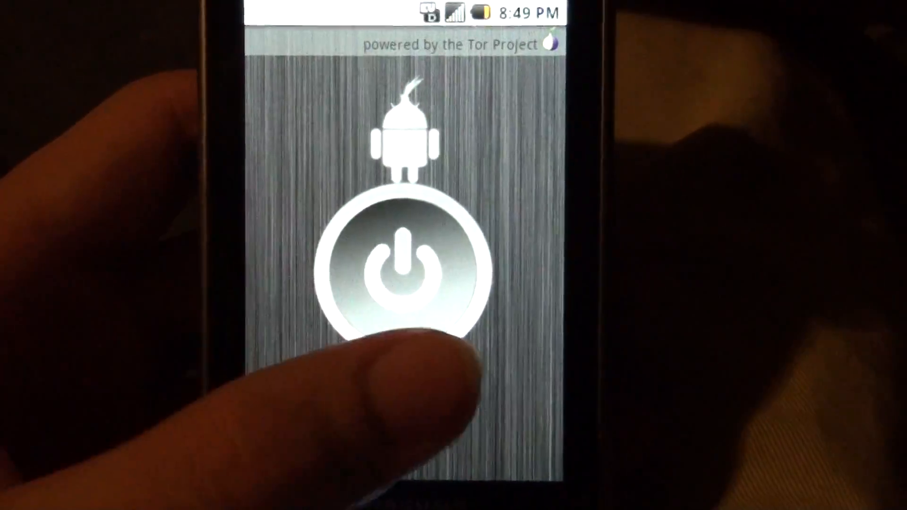
Switch on Tor with the large power button and wait for it to connect.
left_click(406, 270)
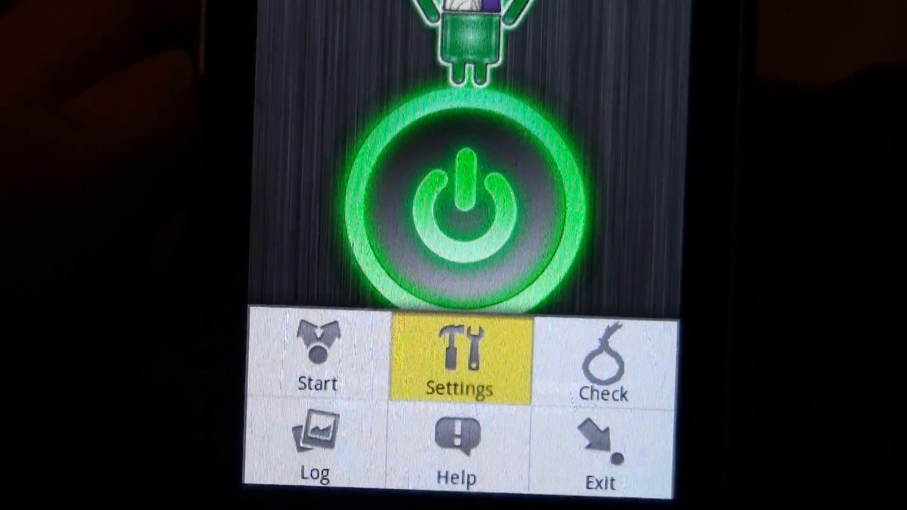
Review Orbot's settings, with Transparent Proxying and Tor Everything enabled.
left_click(459, 356)
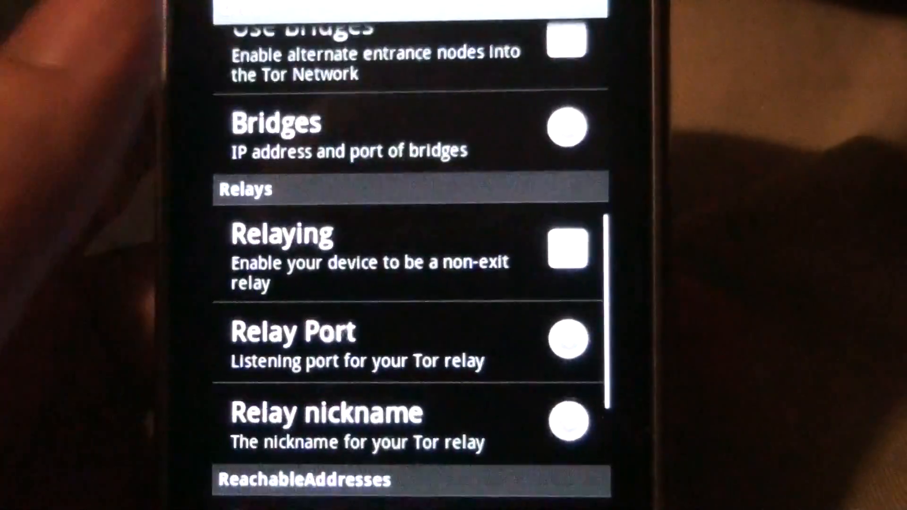
scroll("down", 3)
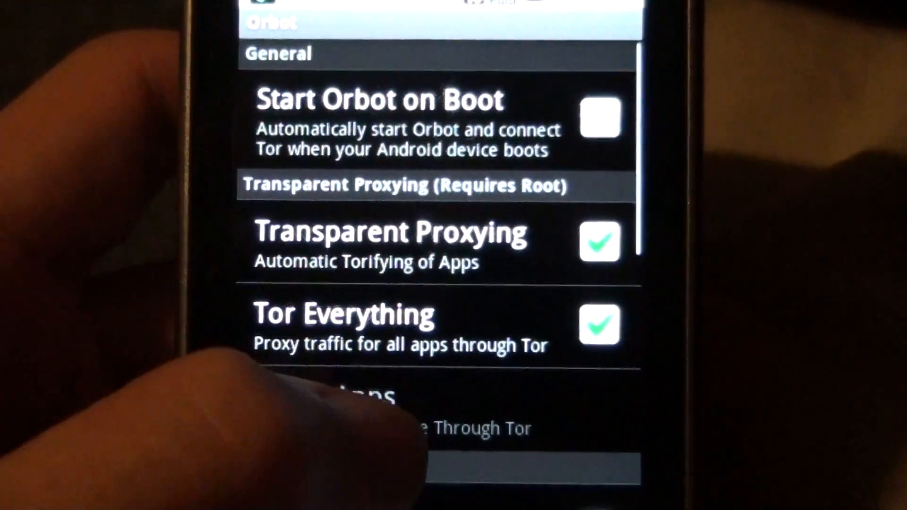
scroll("down", 3)
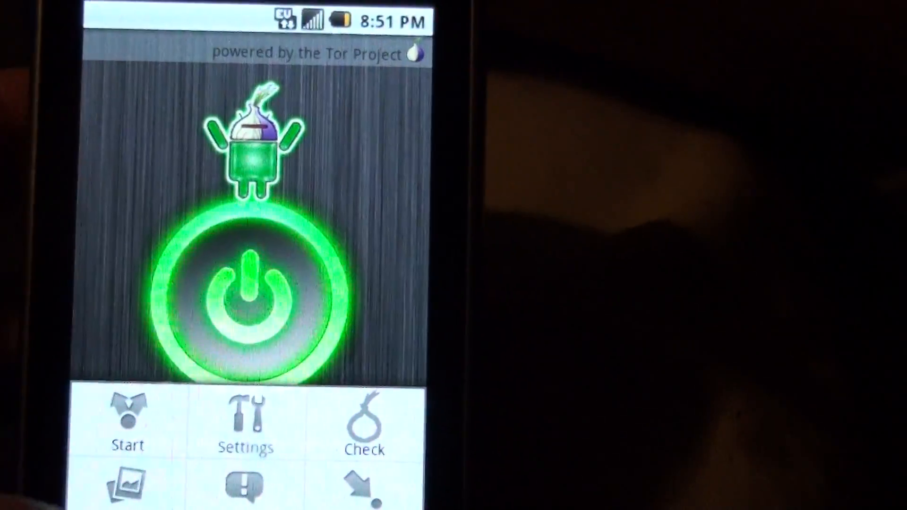
Run the Tor Check and confirm opening check.torproject.org in the browser.
left_click(366, 422)
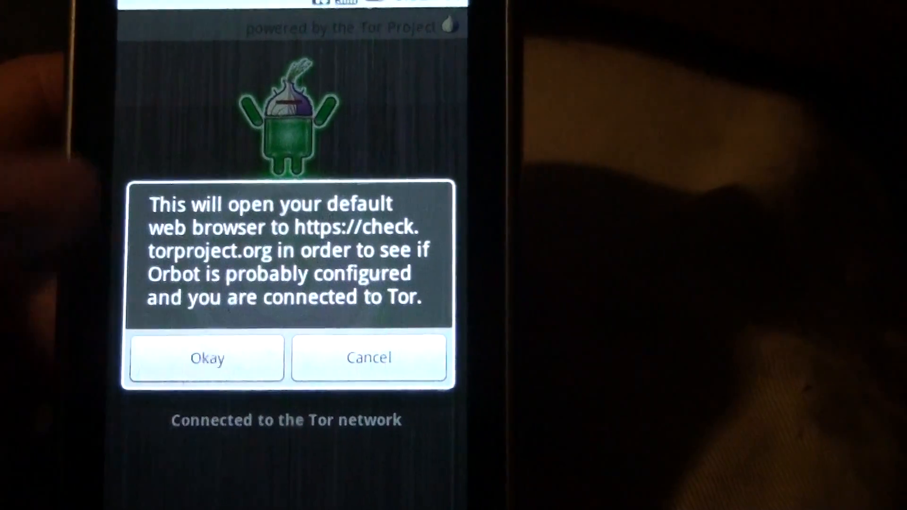
left_click(207, 357)
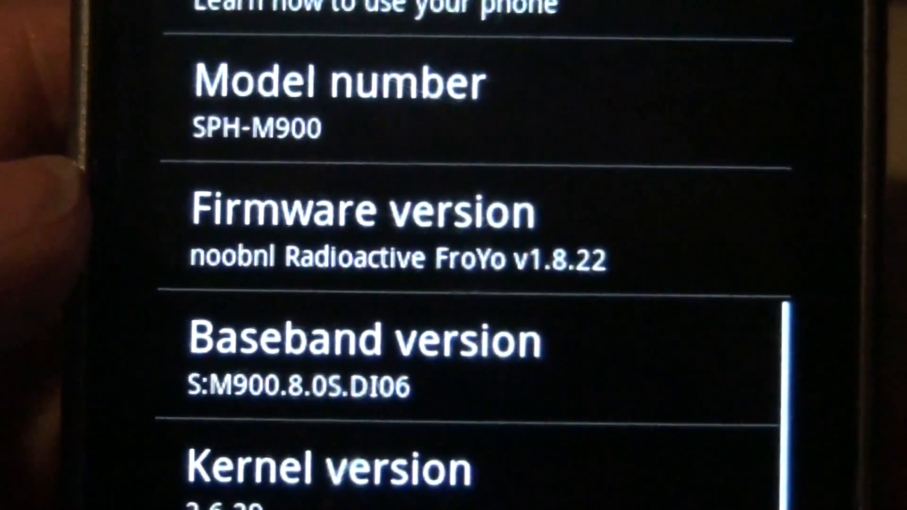
Scroll About phone to the SPH-M900 firmware, baseband and kernel 2.6.29 details.
scroll("down", 3)
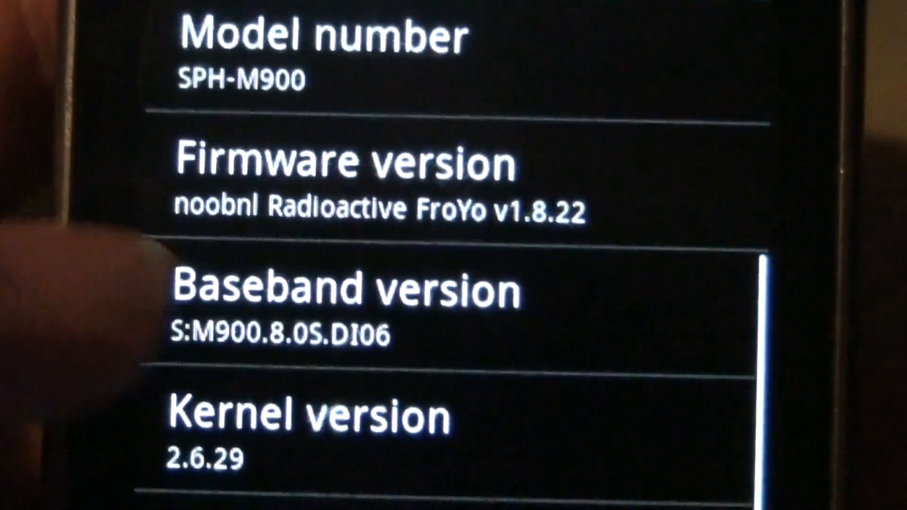